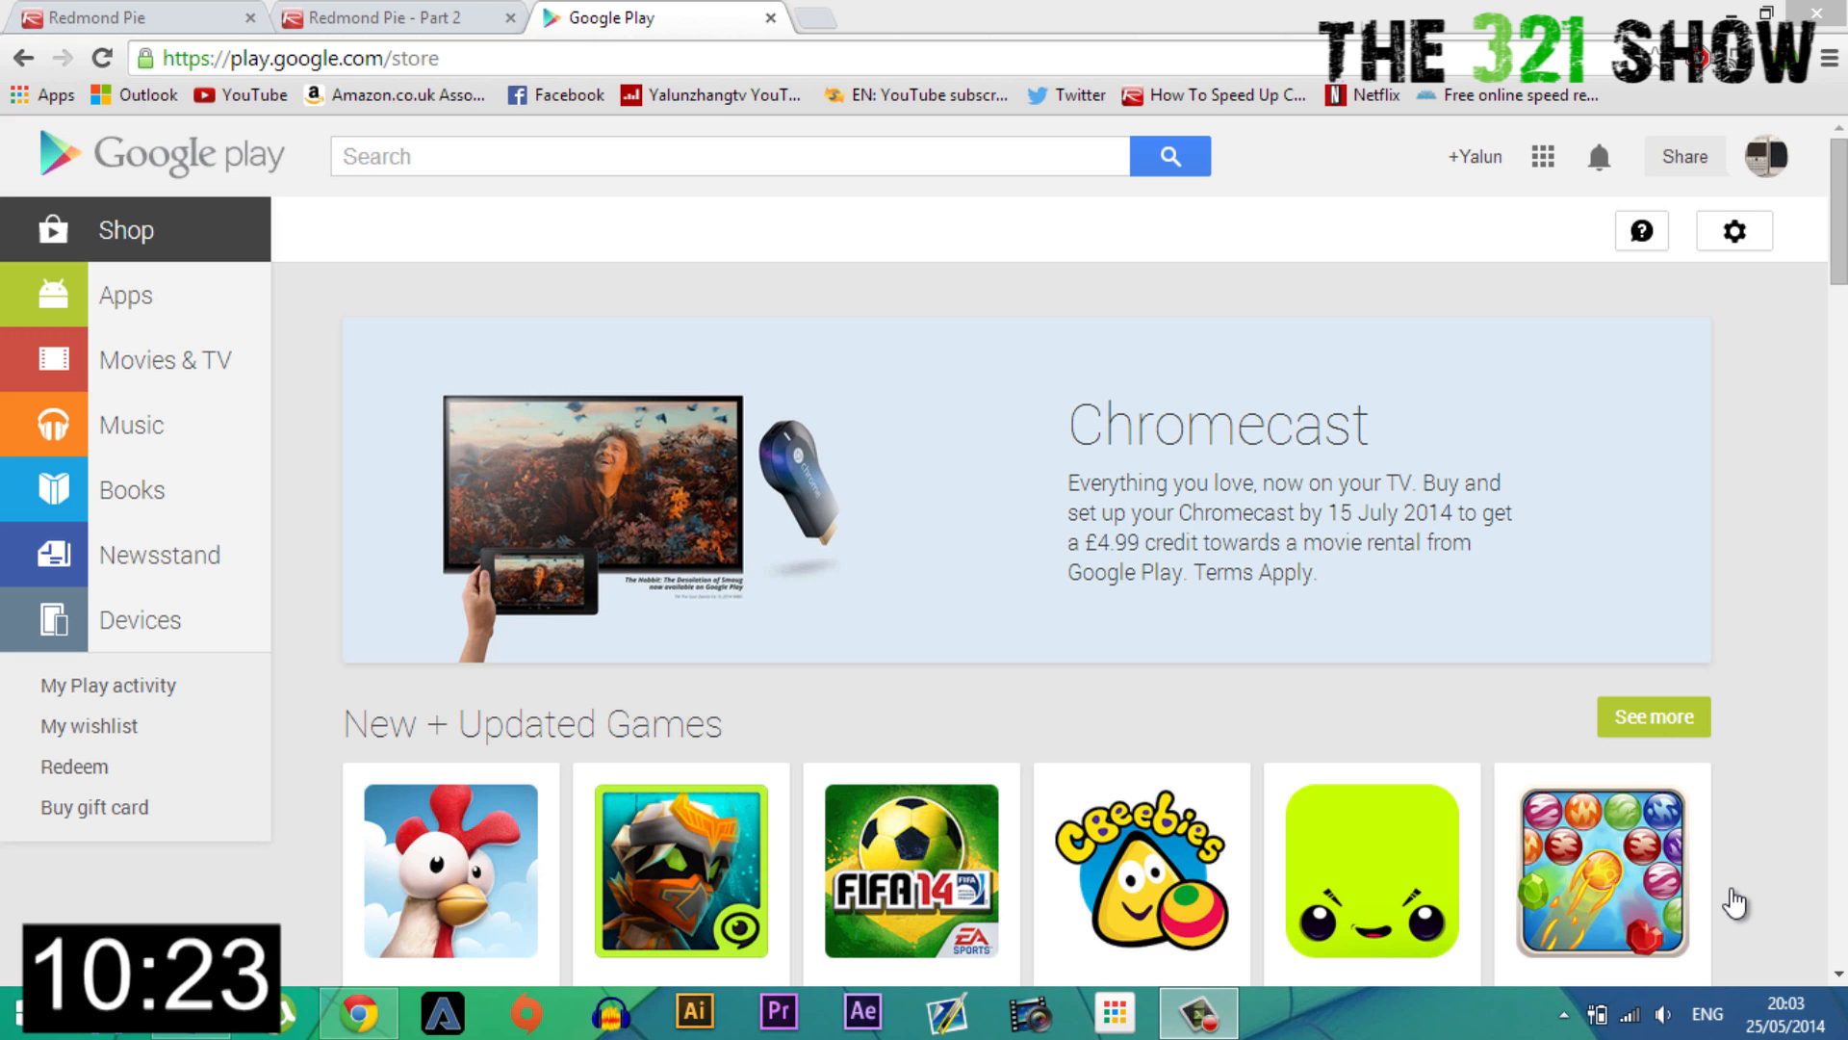
Step: Reach the Google Play order history via the gear menu's My orders
left_click(294, 60)
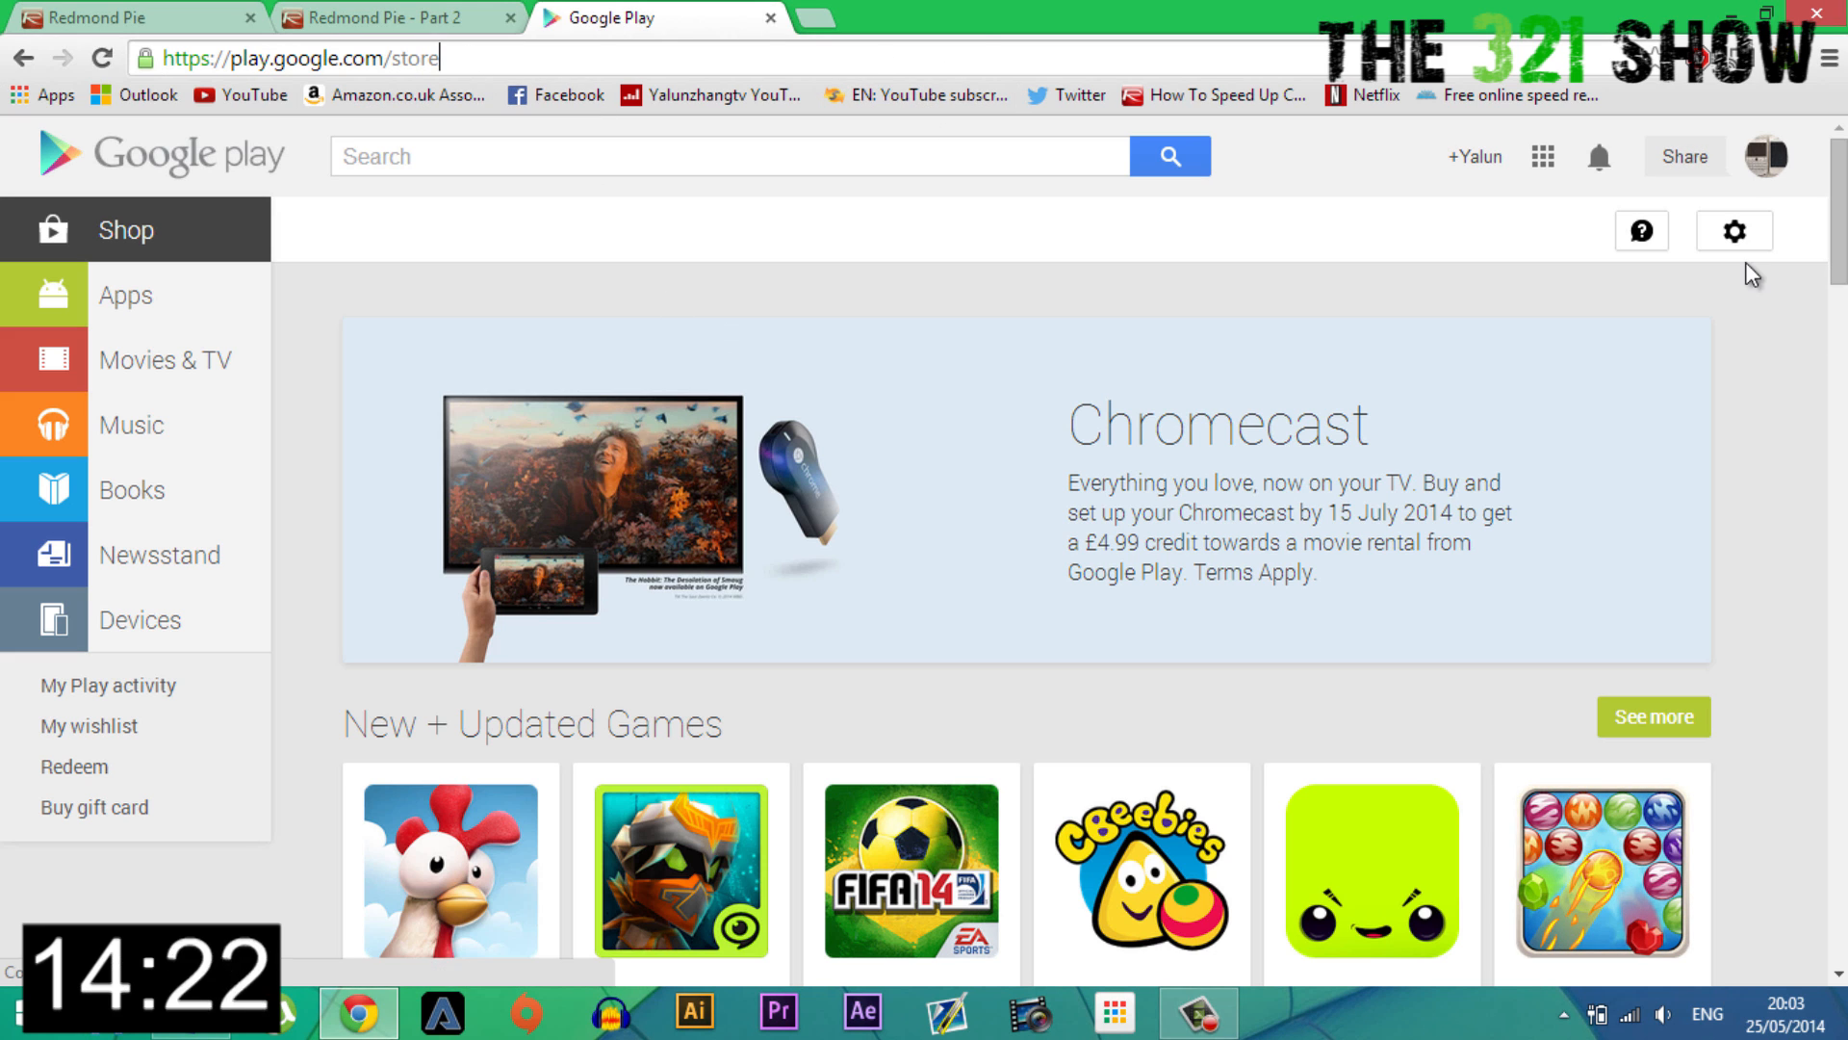
left_click(1734, 229)
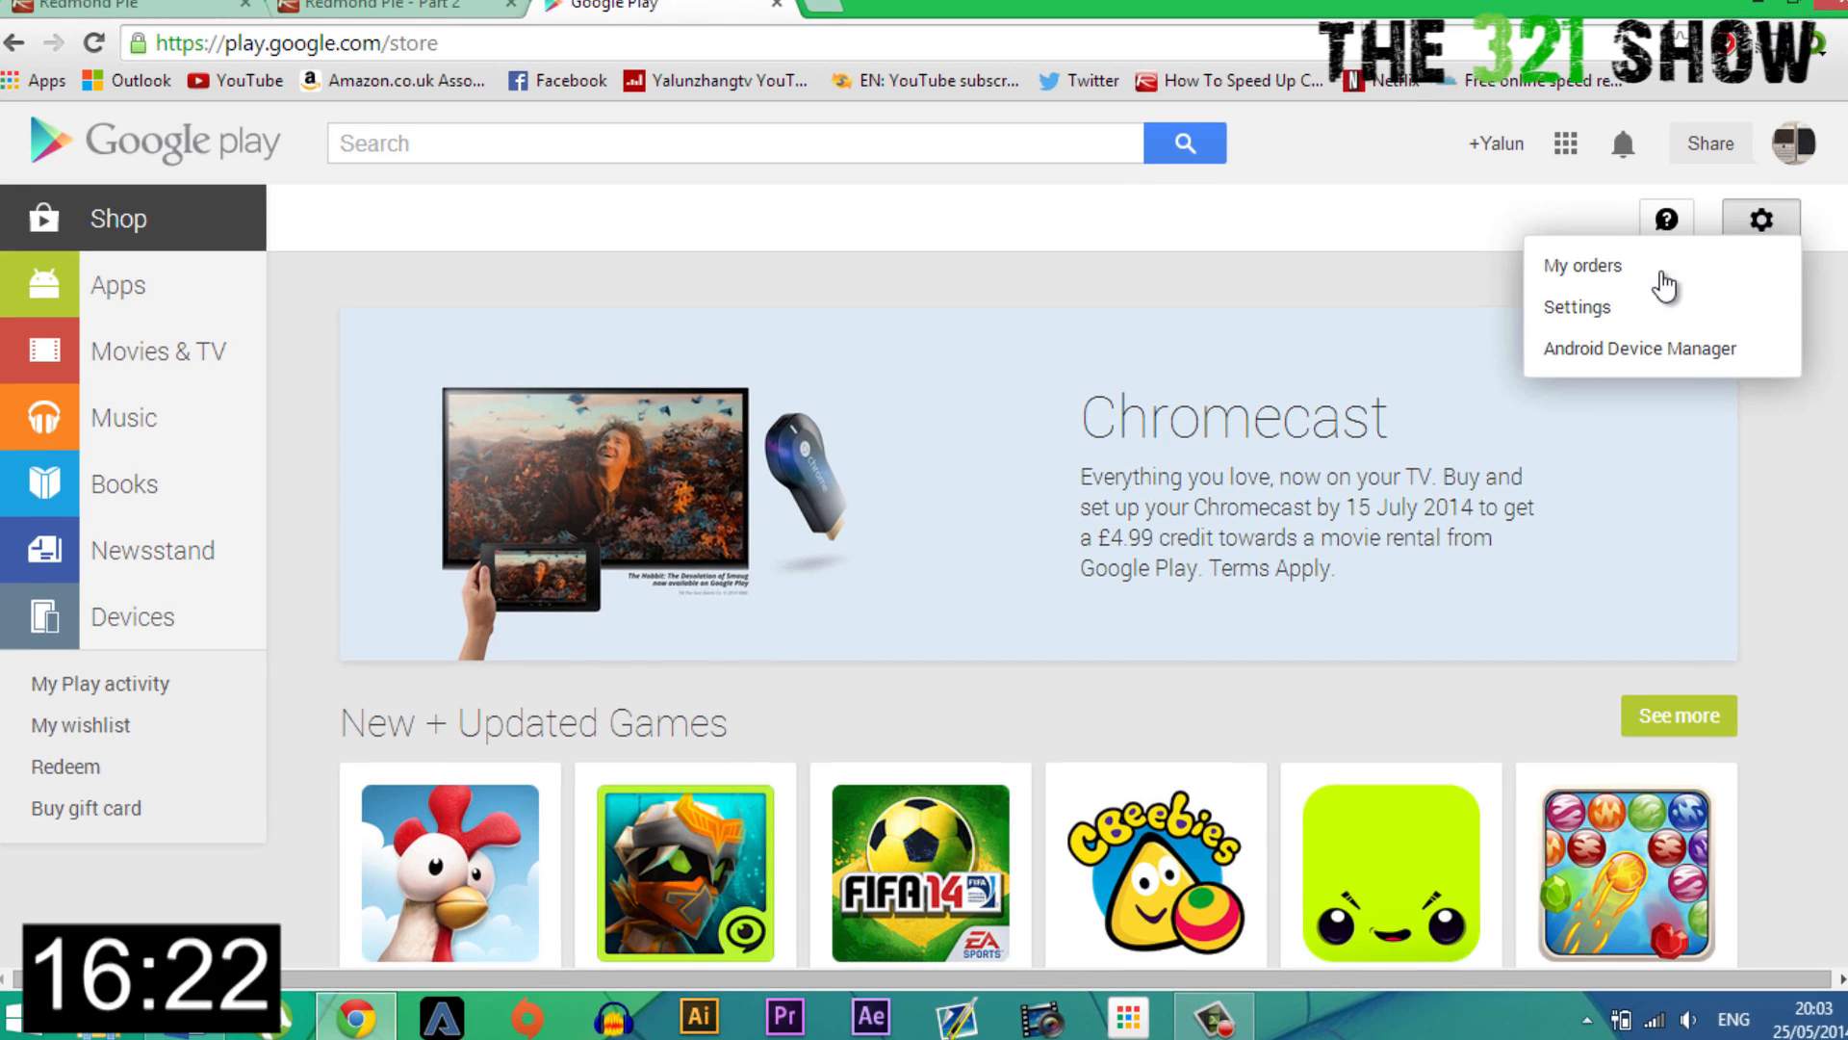
left_click(1582, 265)
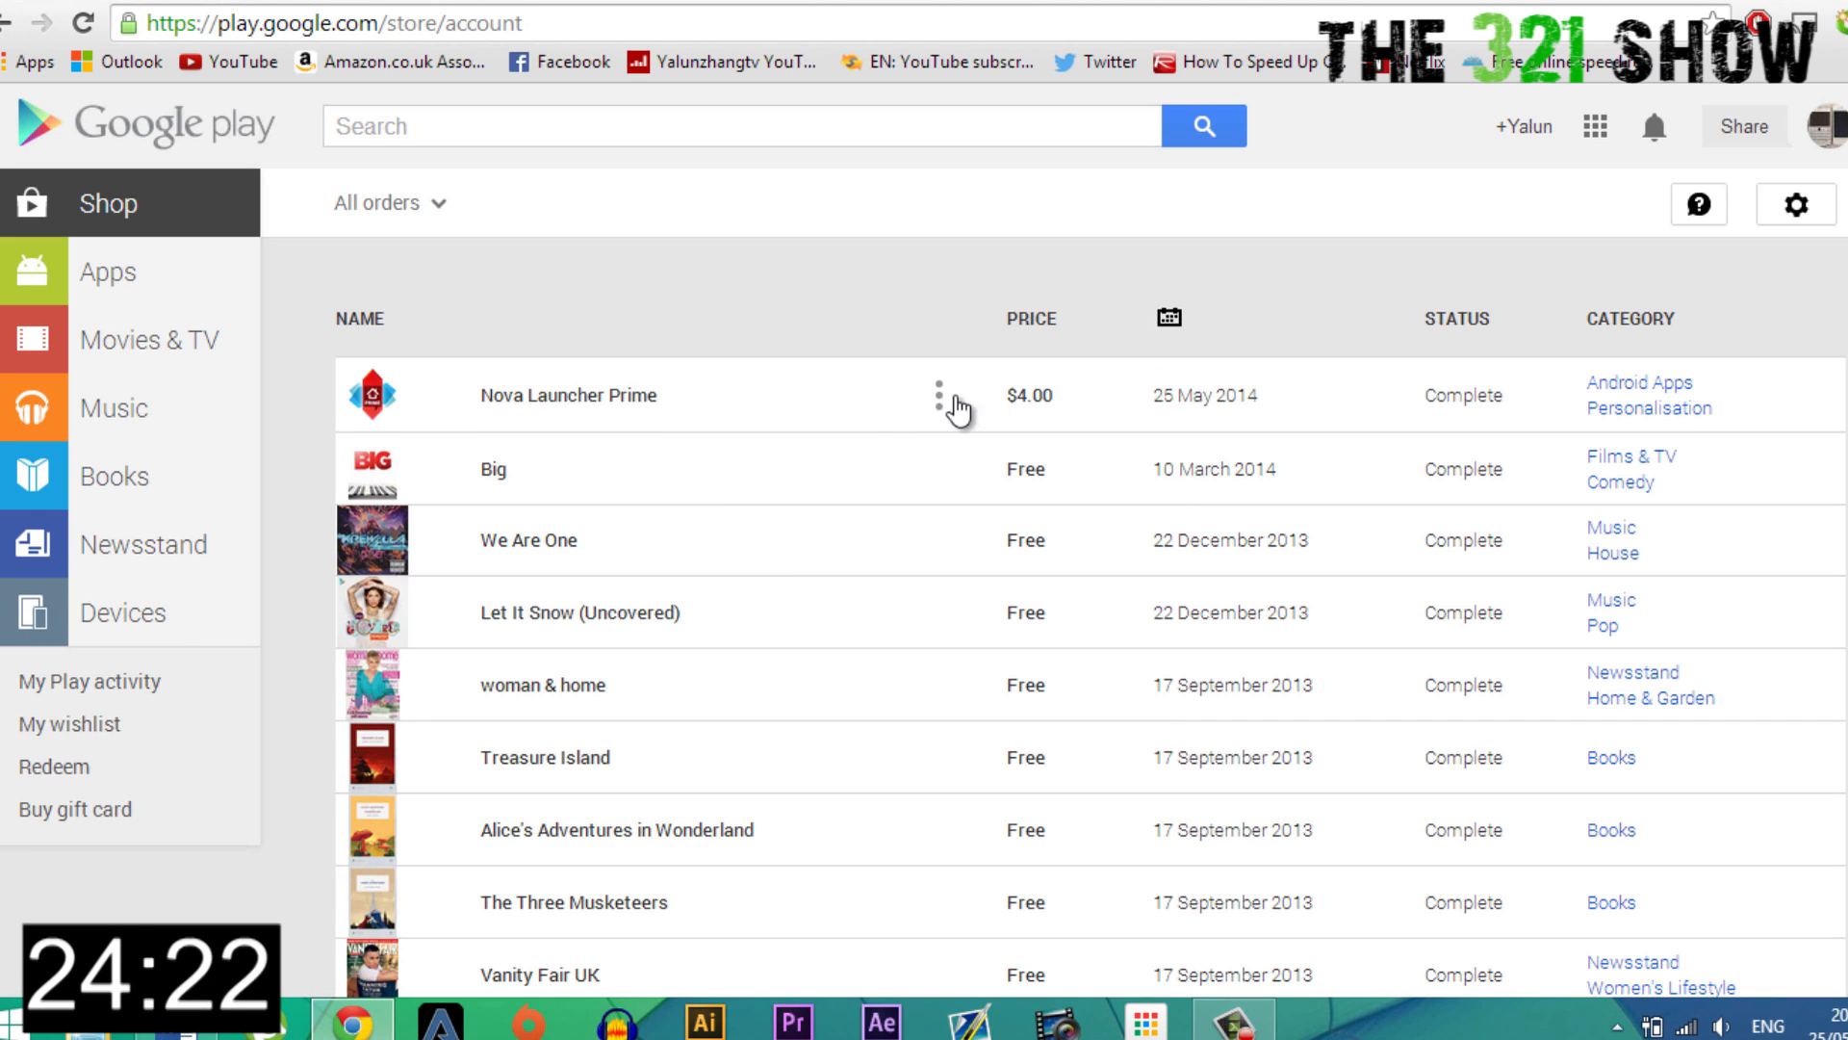
Step: Report a problem on Nova Launcher Prime and choose 'I'd like to request a refund'
left_click(941, 395)
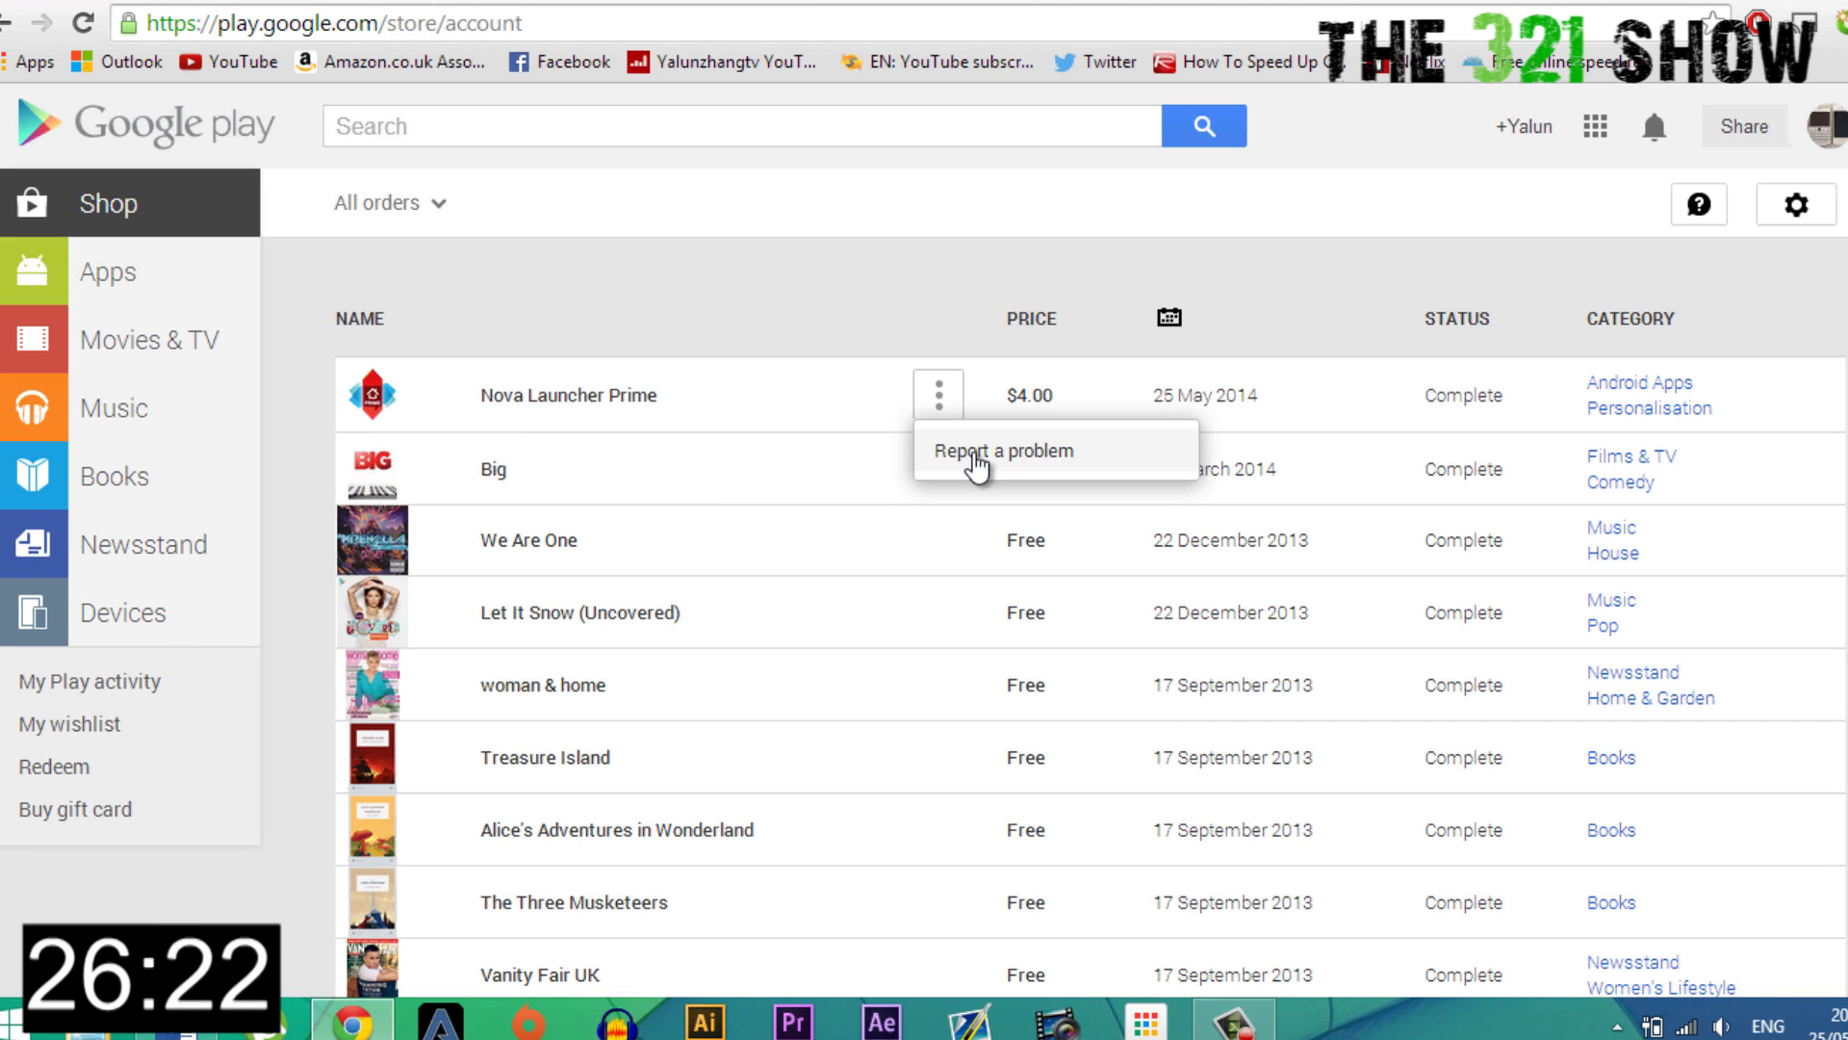
left_click(1005, 450)
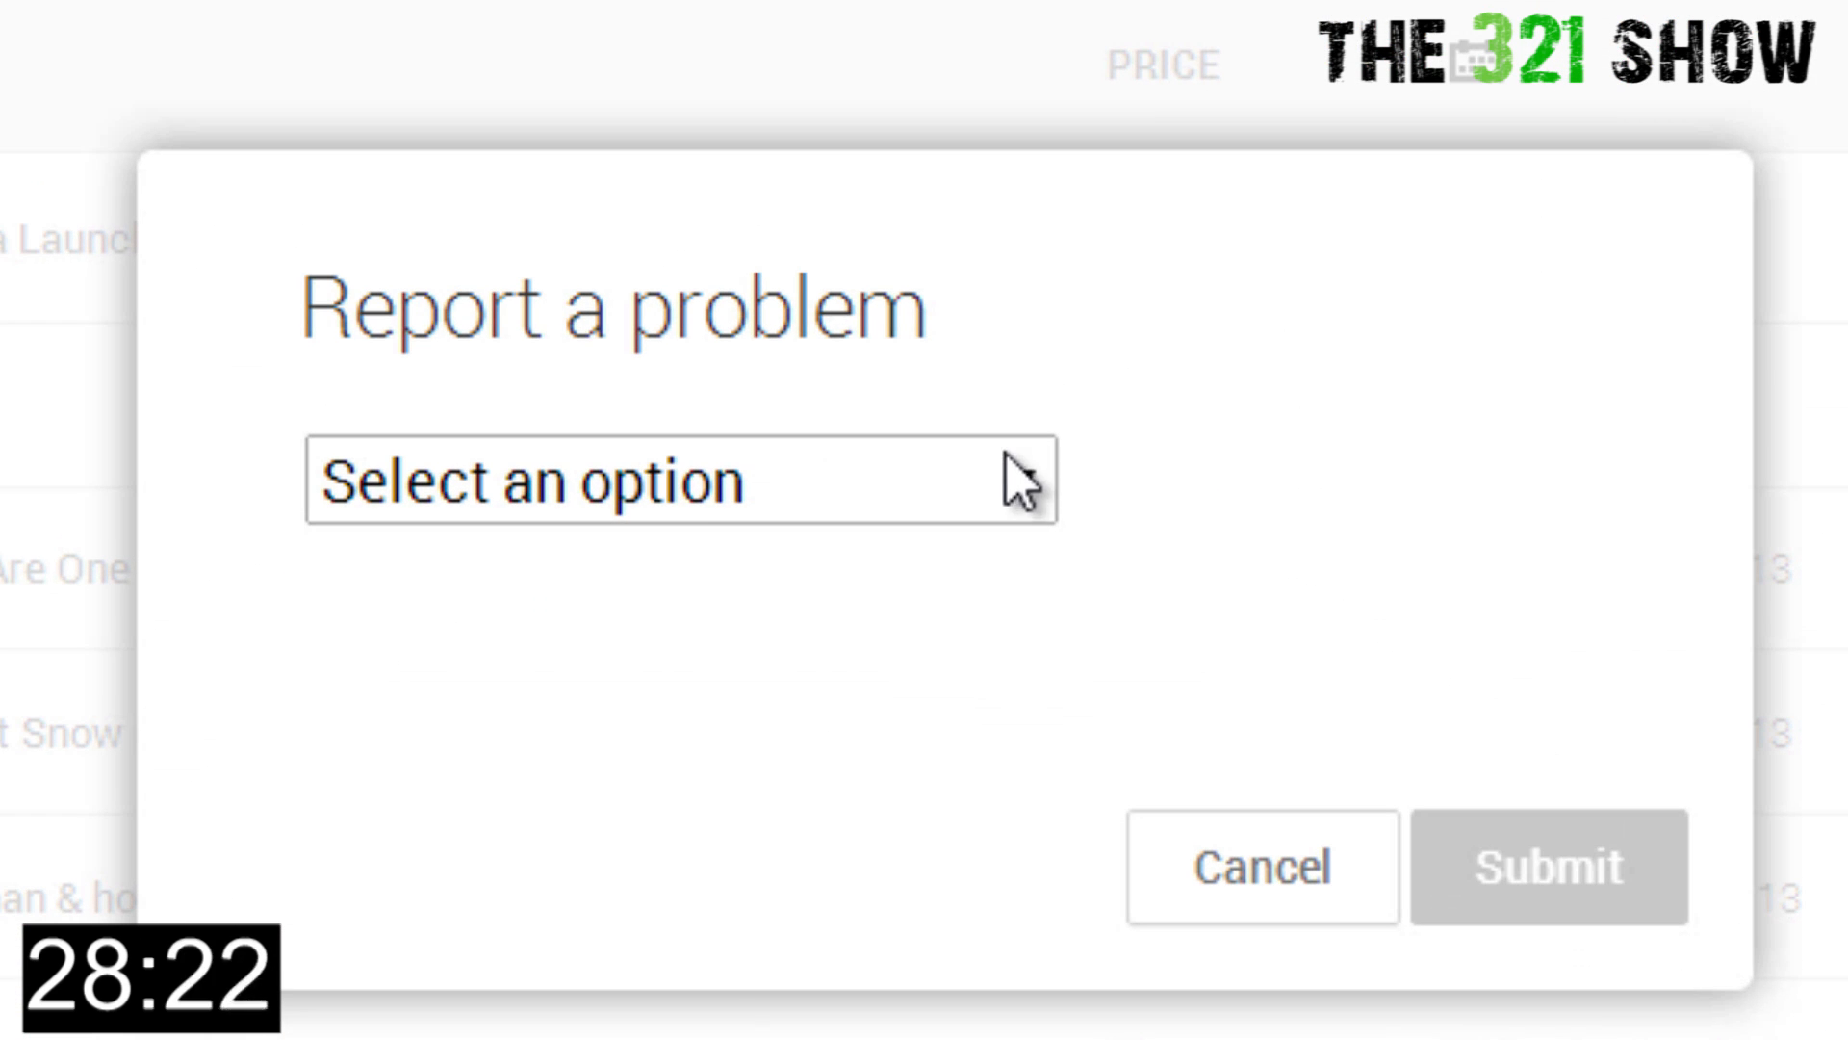
left_click(680, 481)
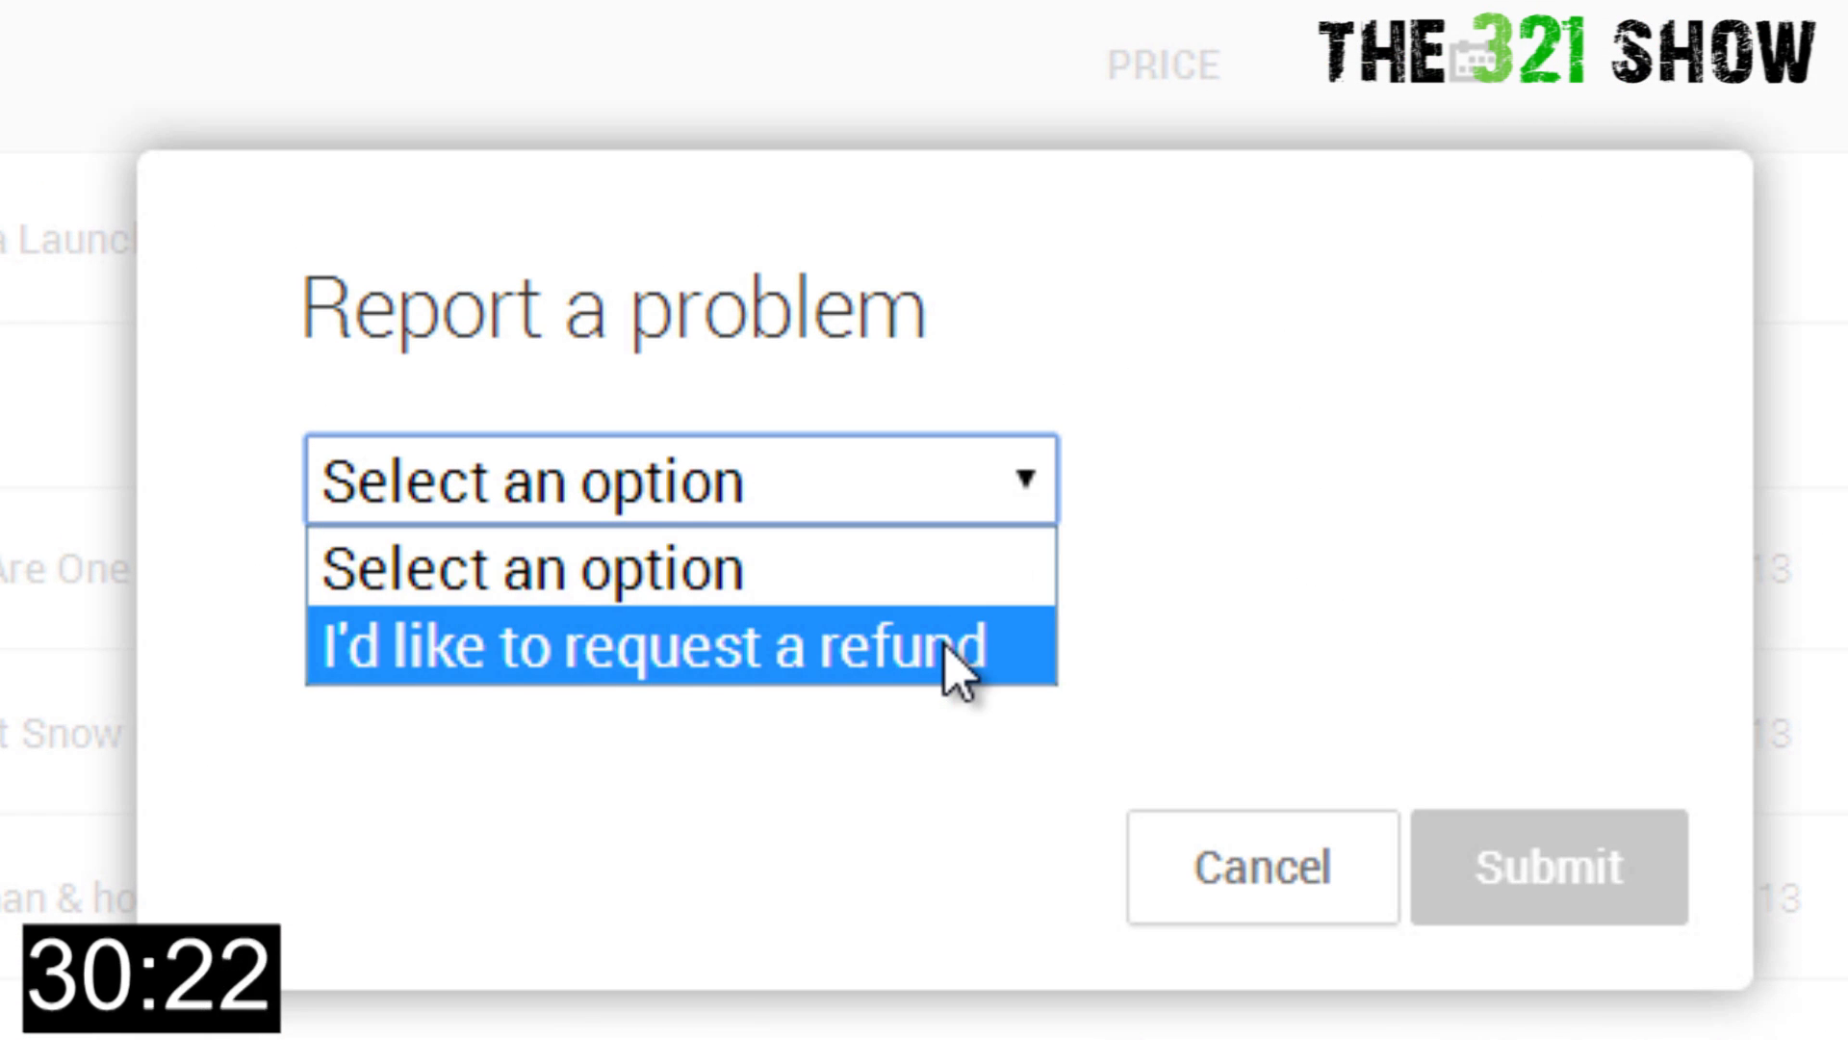
left_click(655, 647)
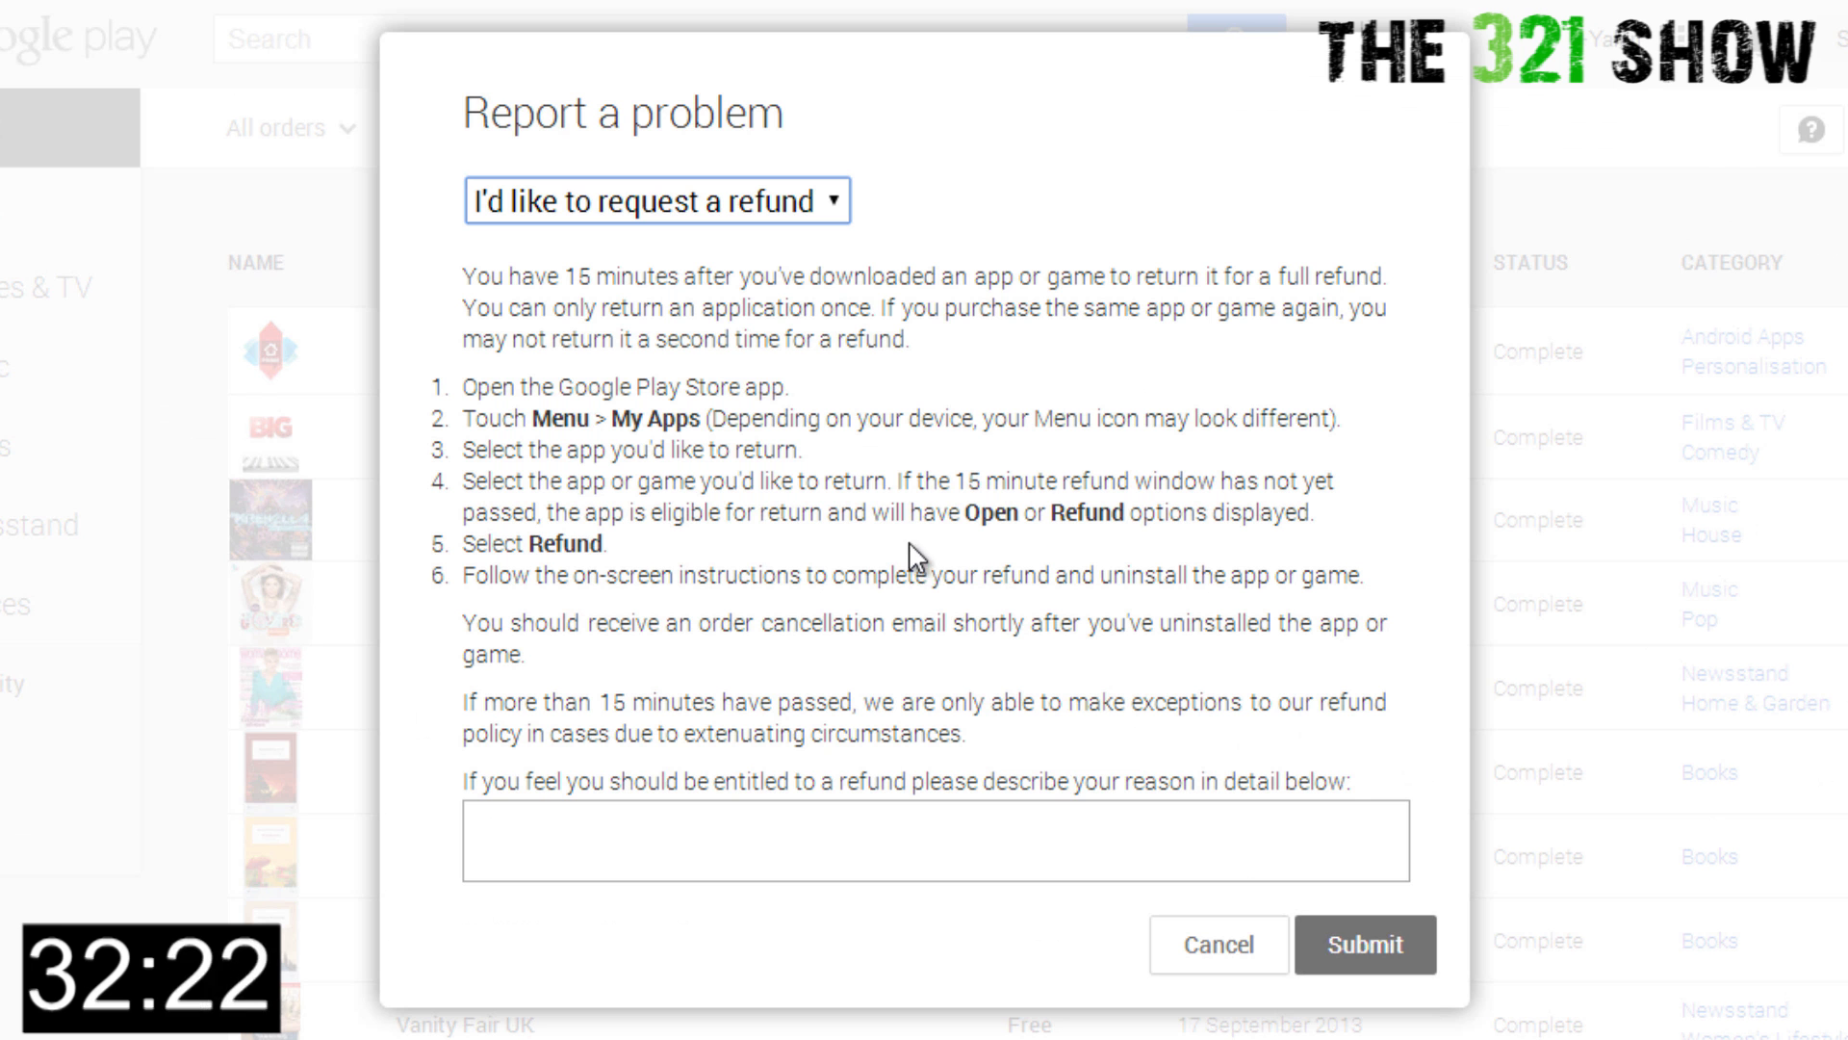
Step: Enter the reason 'I no longer need this application' and submit the refund request
left_click_drag(464, 275, 966, 308)
type("I accidently downloaded the wrong a")
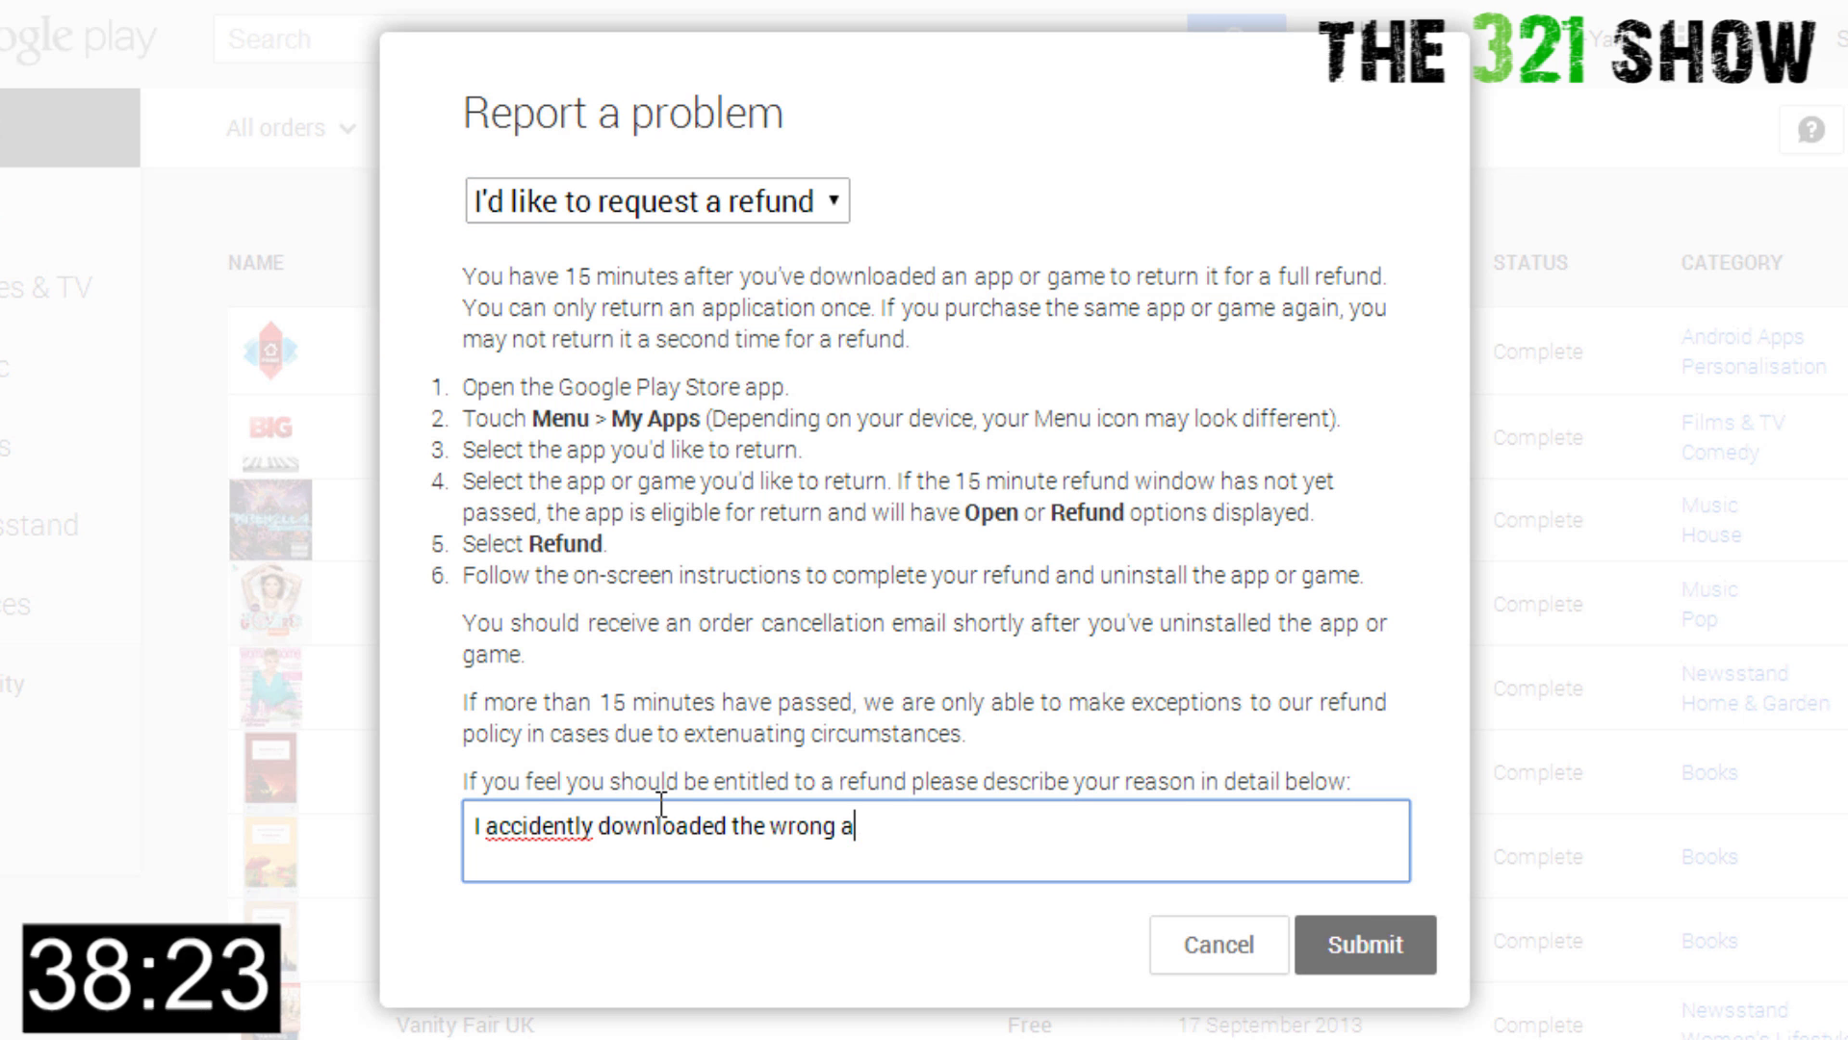
type("I no longer need this application")
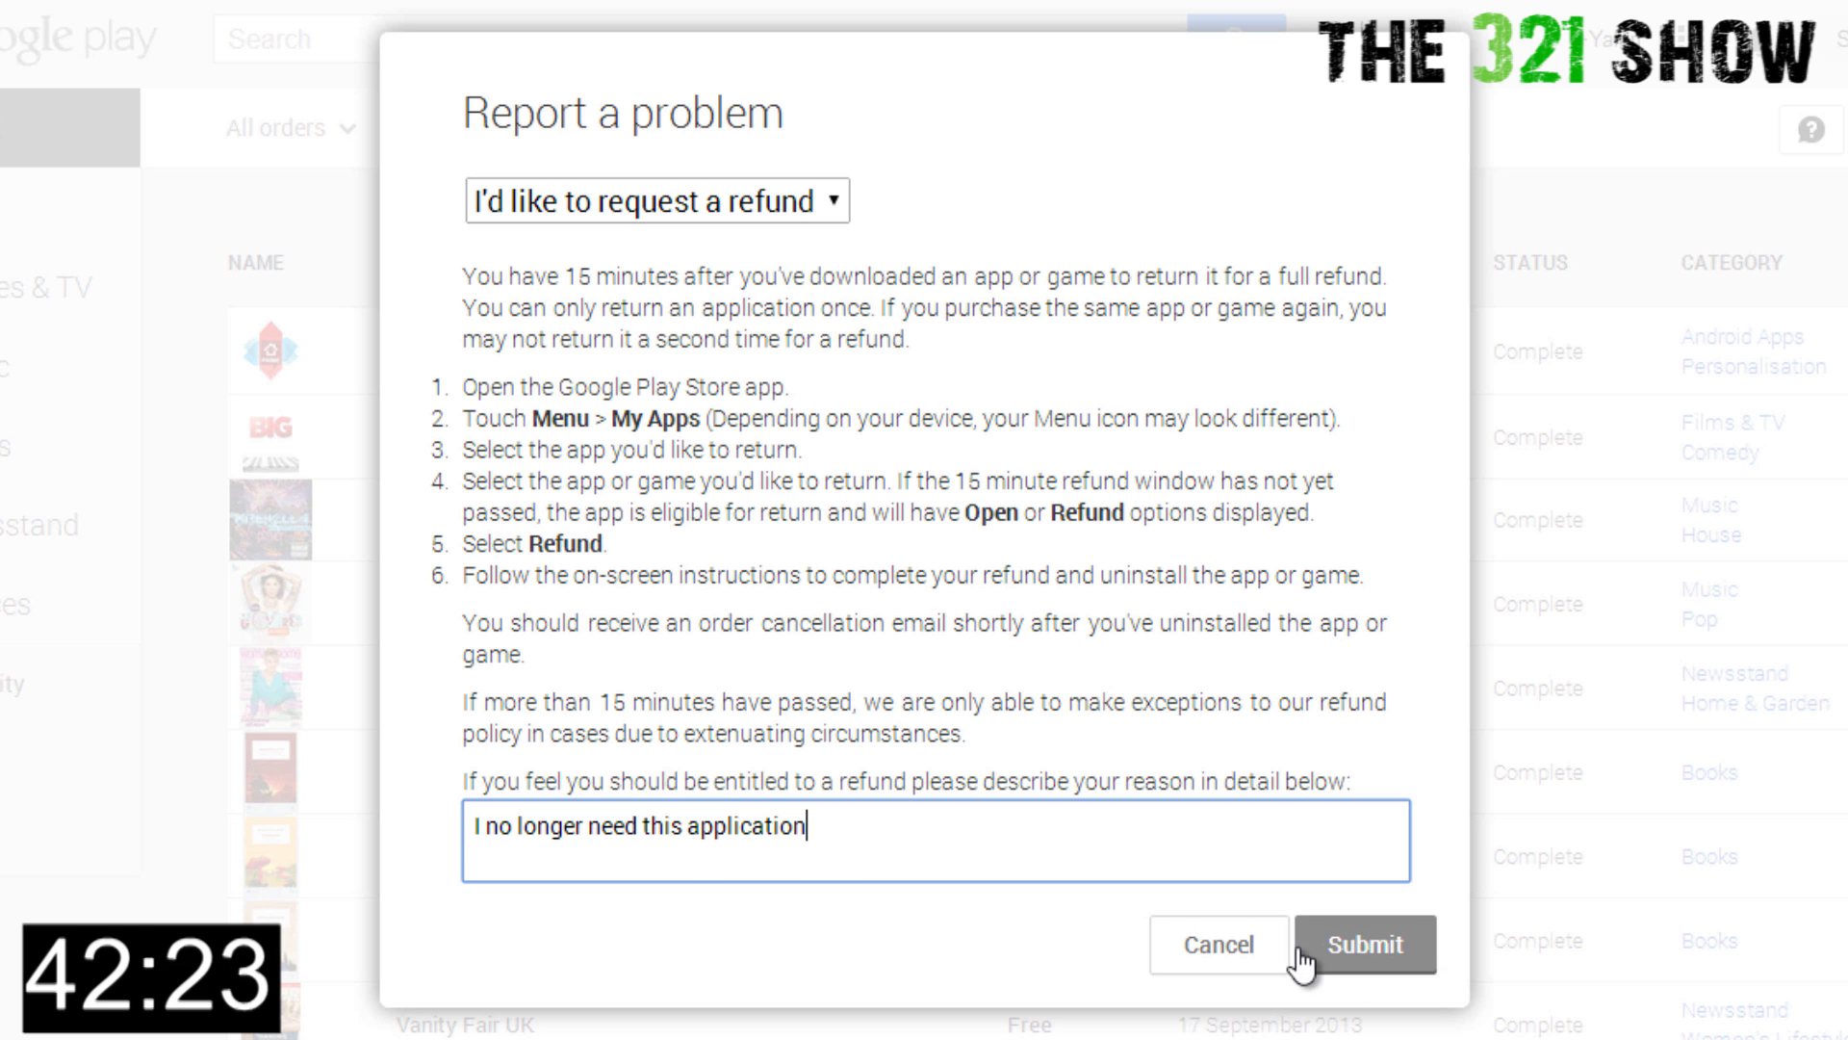
left_click(1363, 943)
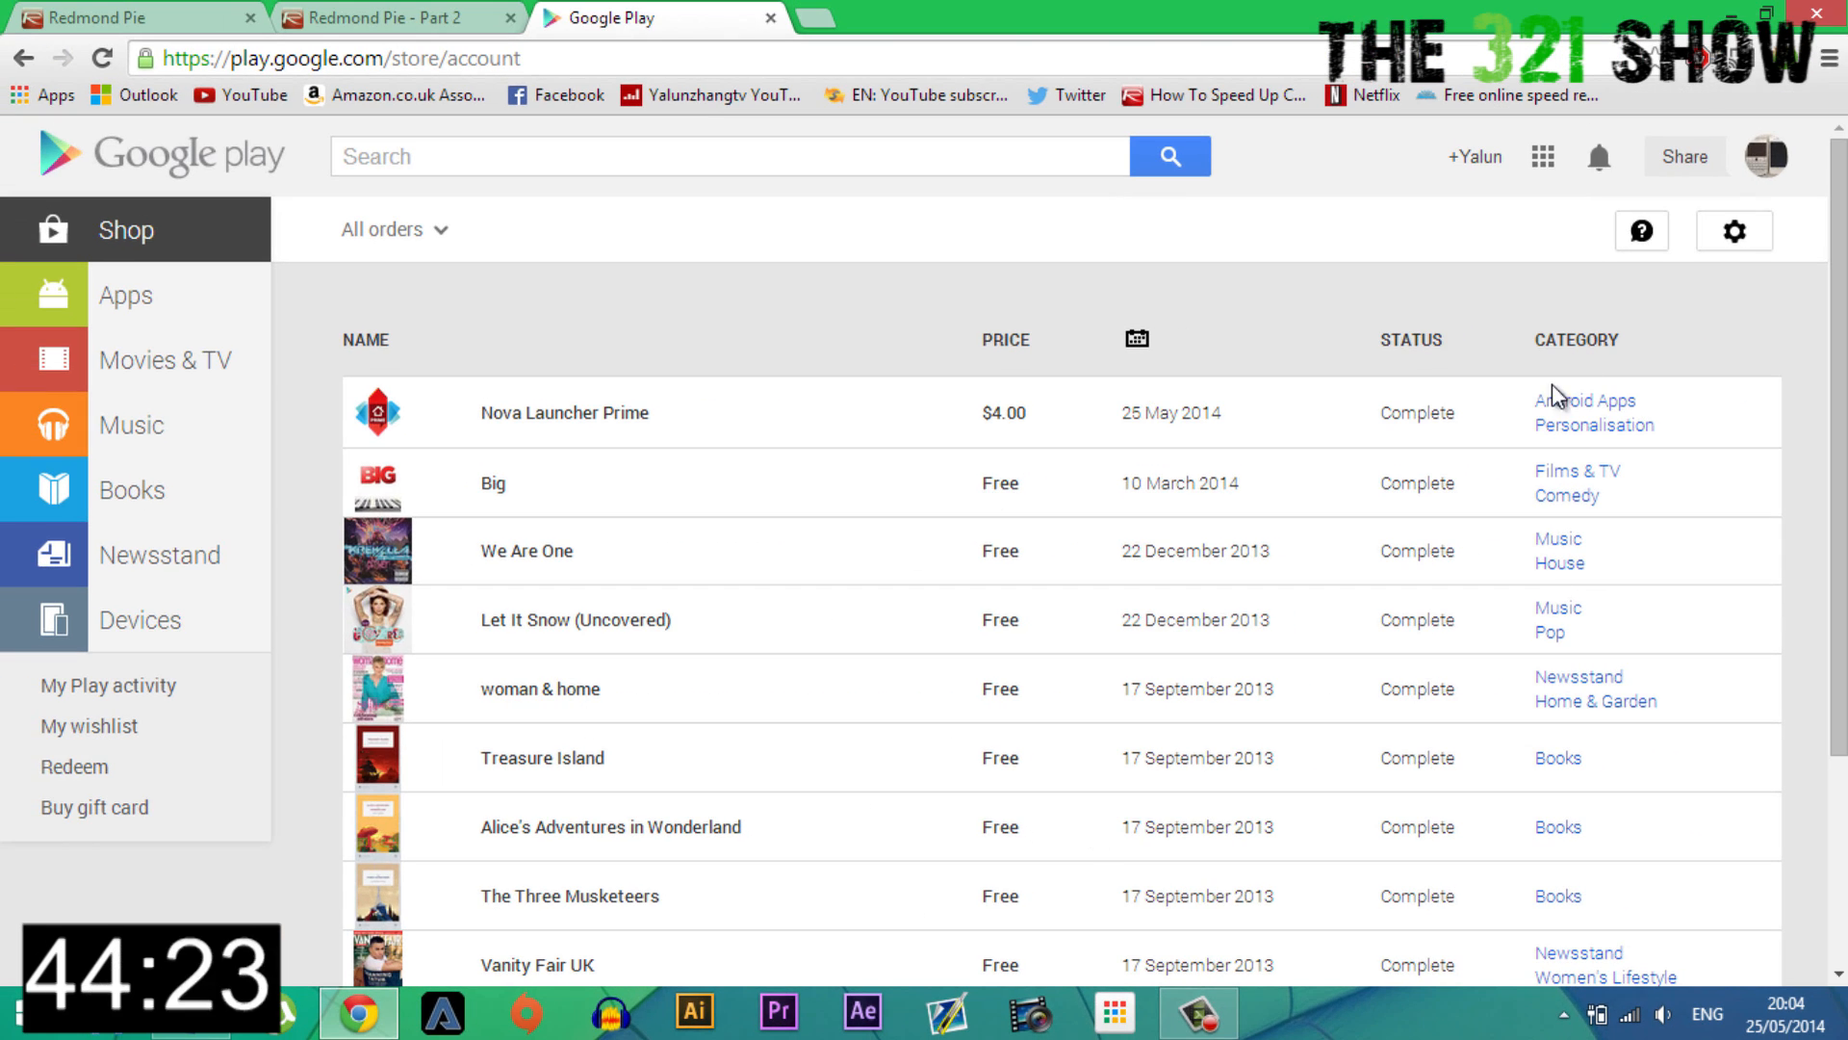